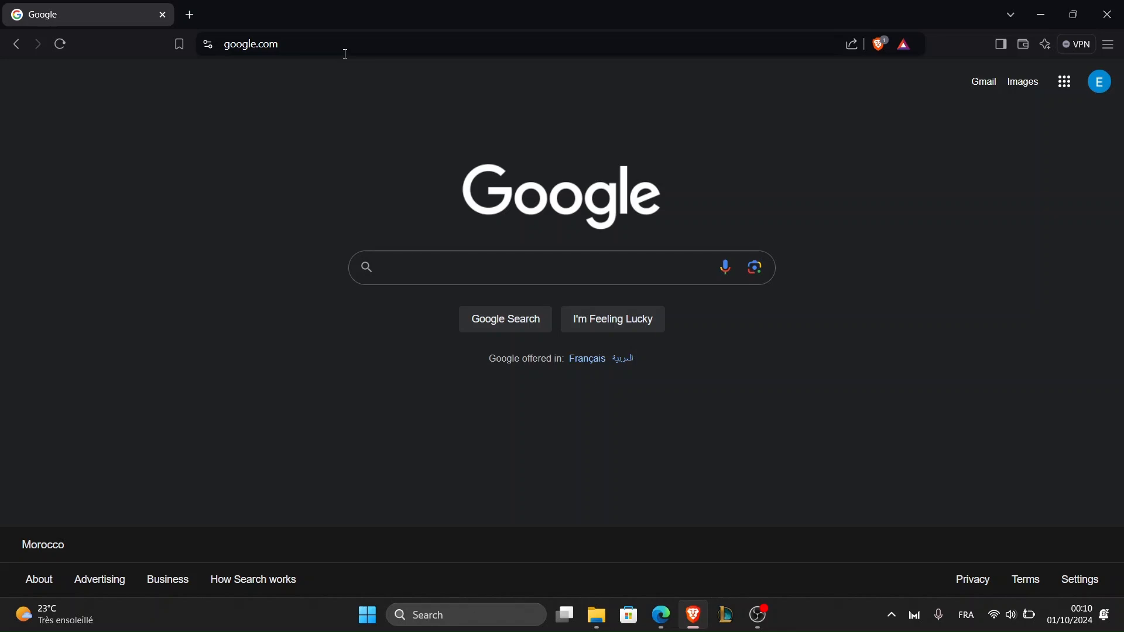
mouse_move(391, 173)
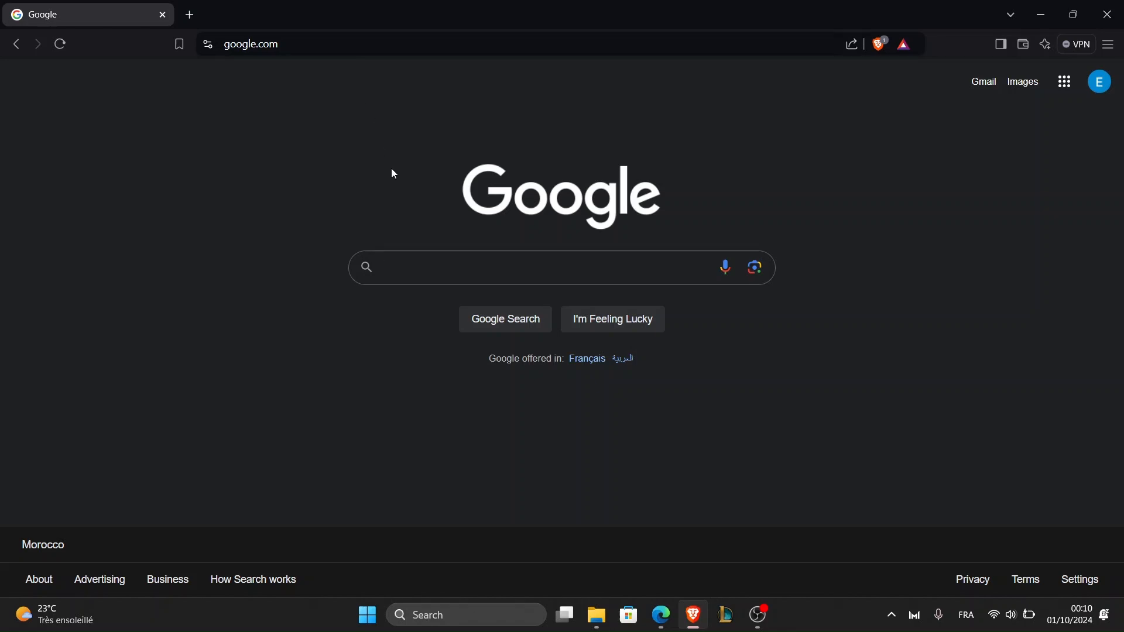
mouse_move(291, 81)
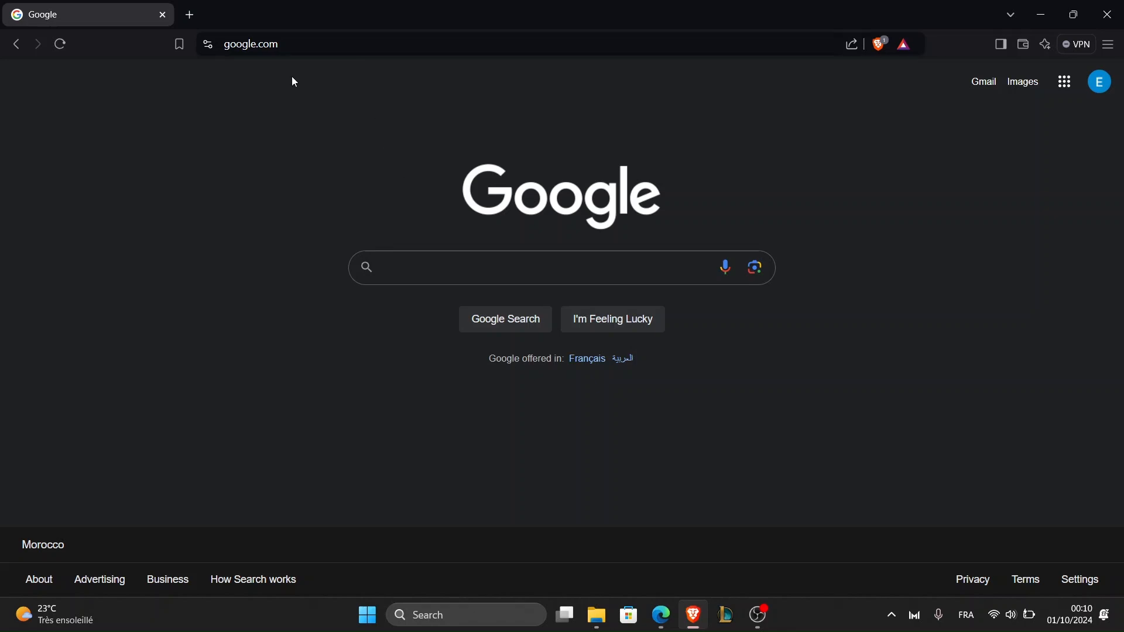
Navigate the browser to drive.google.com via the address bar.
left_click(502, 267)
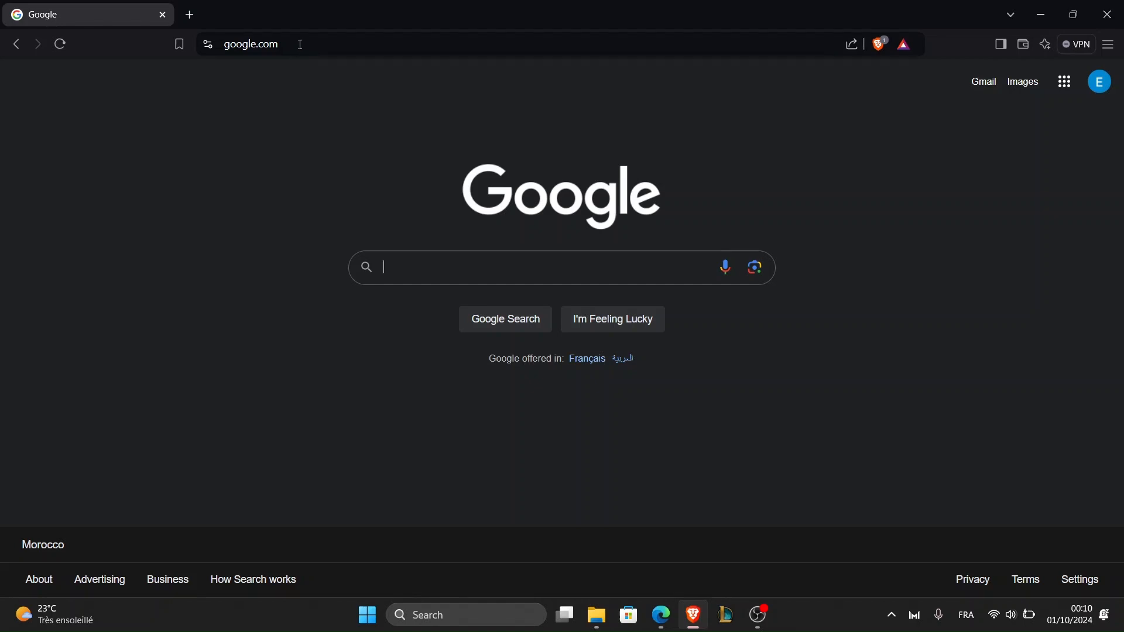
mouse_move(293, 86)
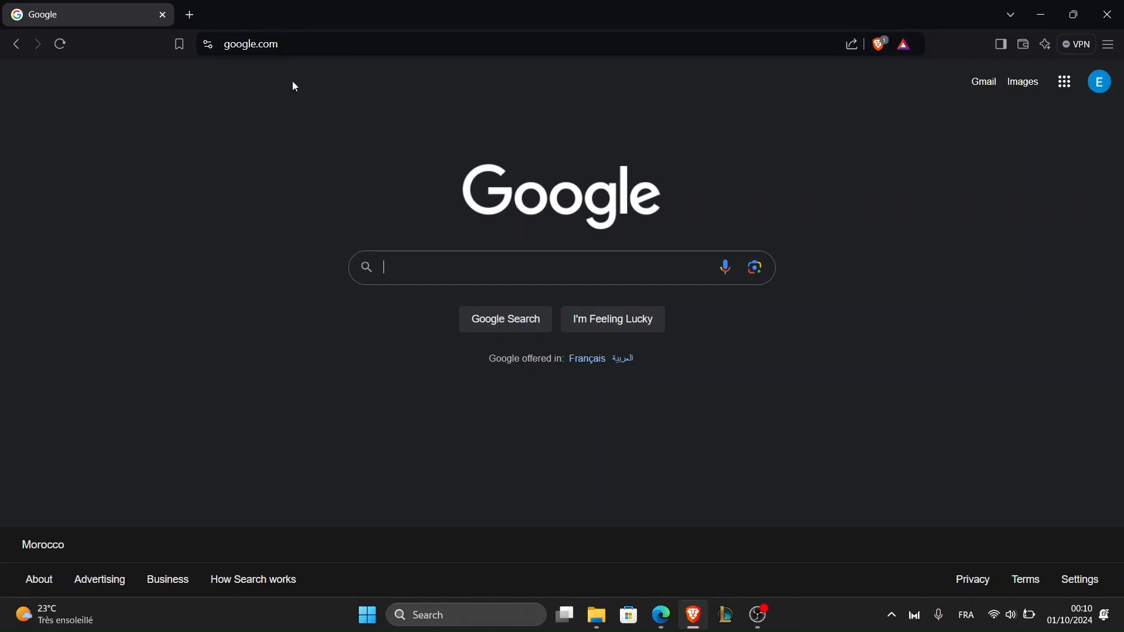
mouse_move(249, 43)
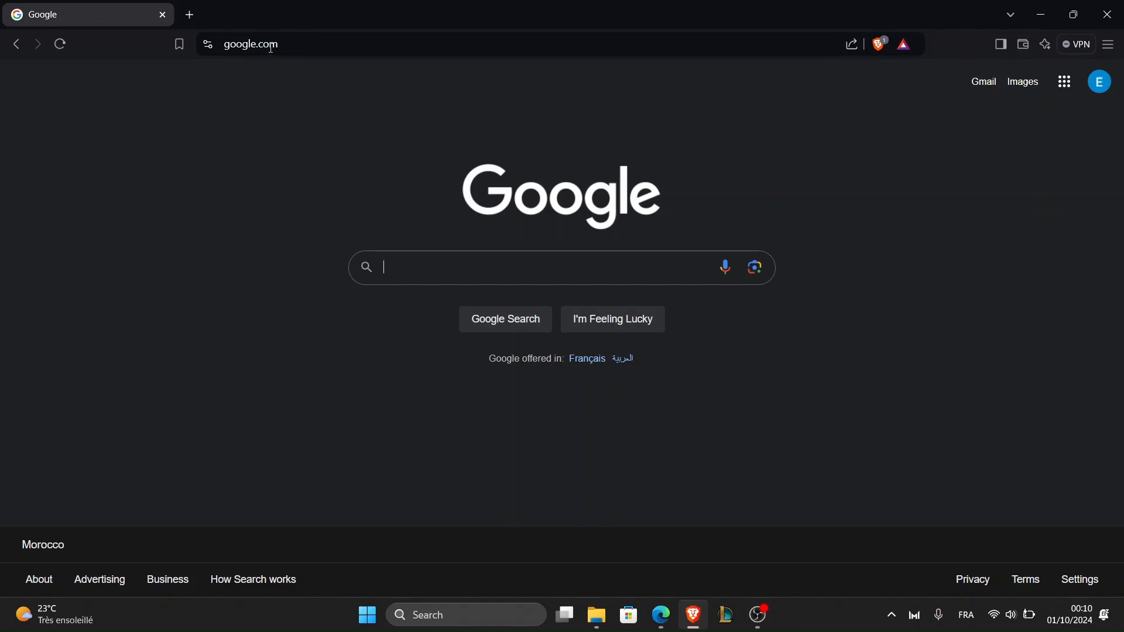
left_click(250, 43)
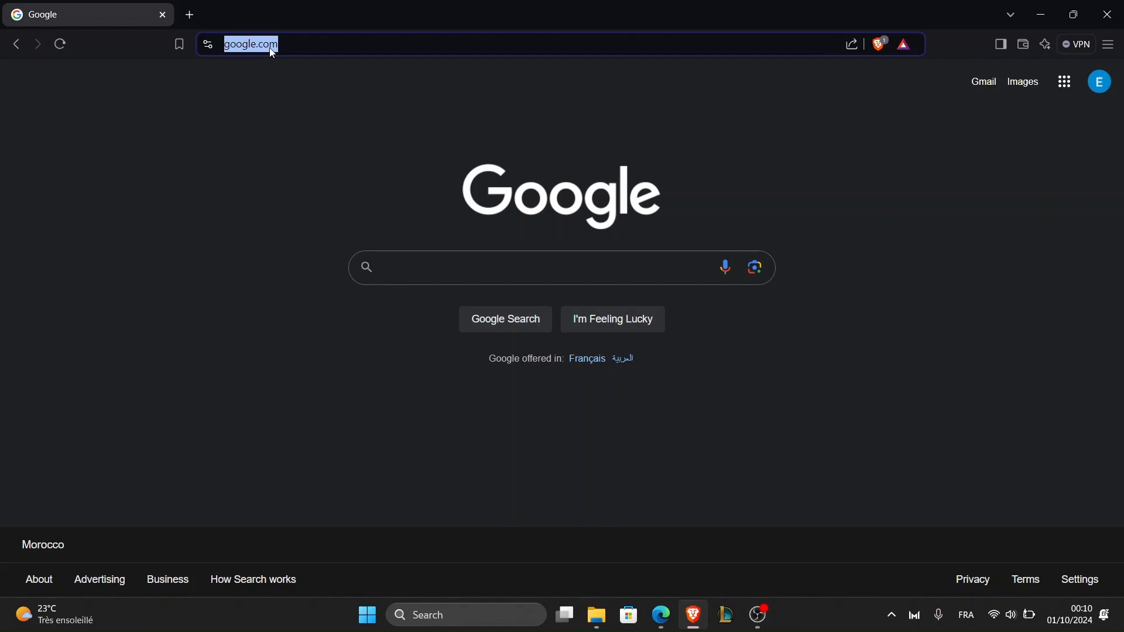
type("drive.")
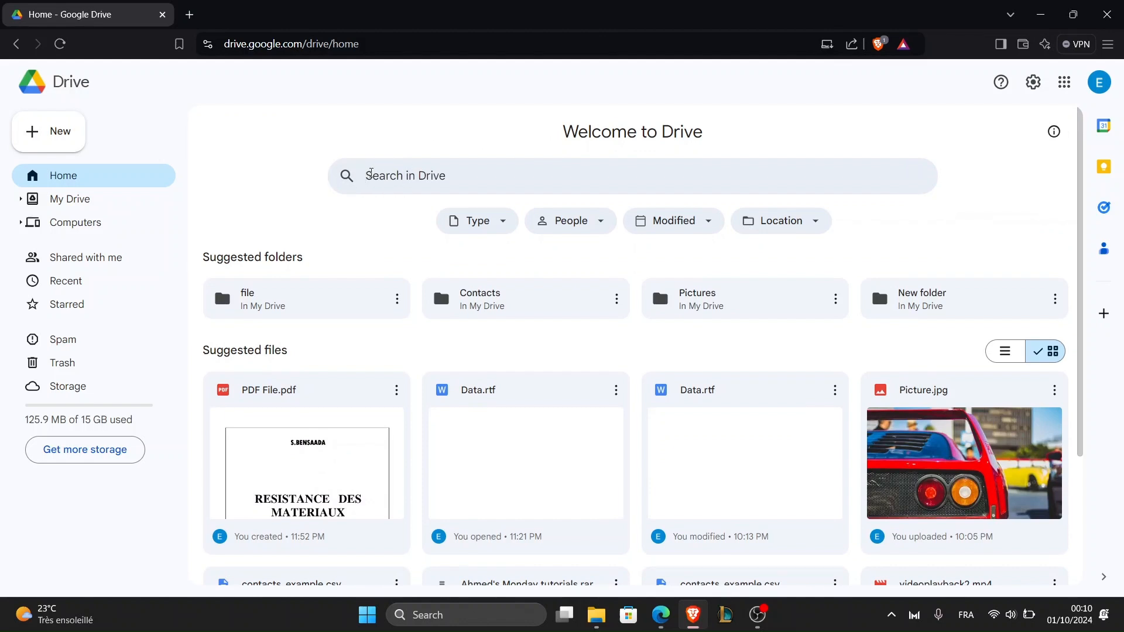
mouse_move(358, 209)
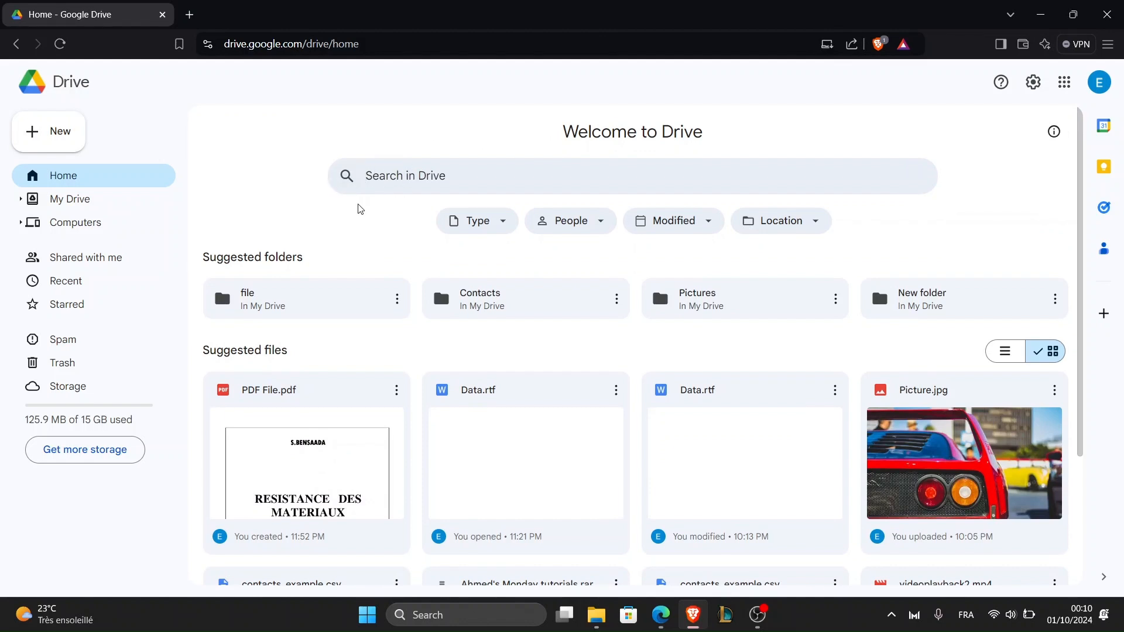
mouse_move(344, 206)
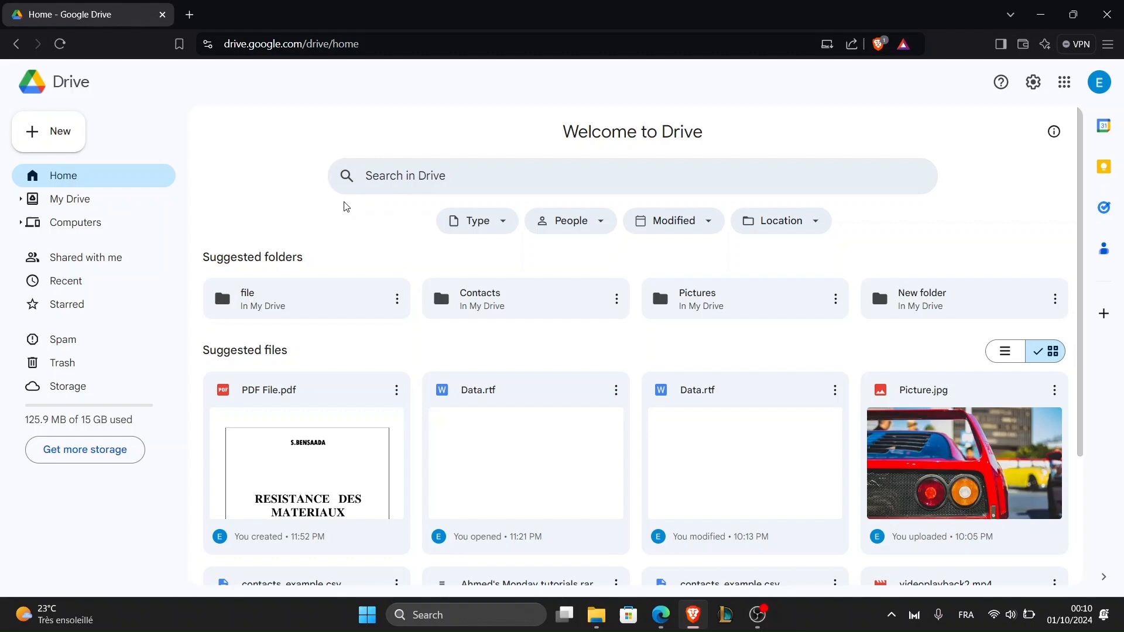
mouse_move(245, 194)
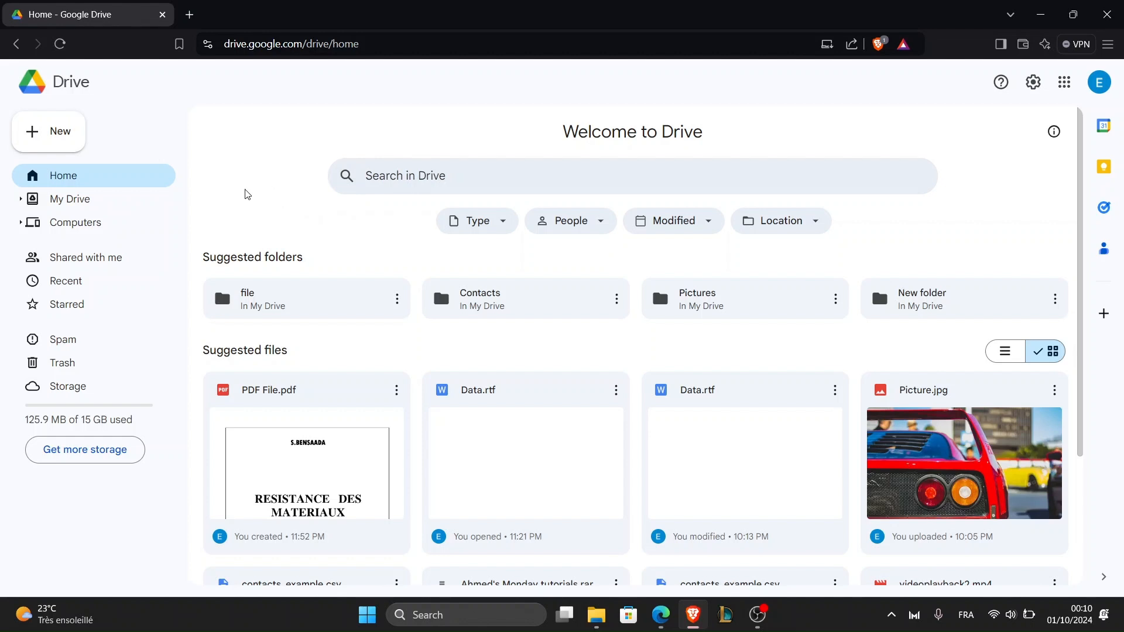
mouse_move(325, 286)
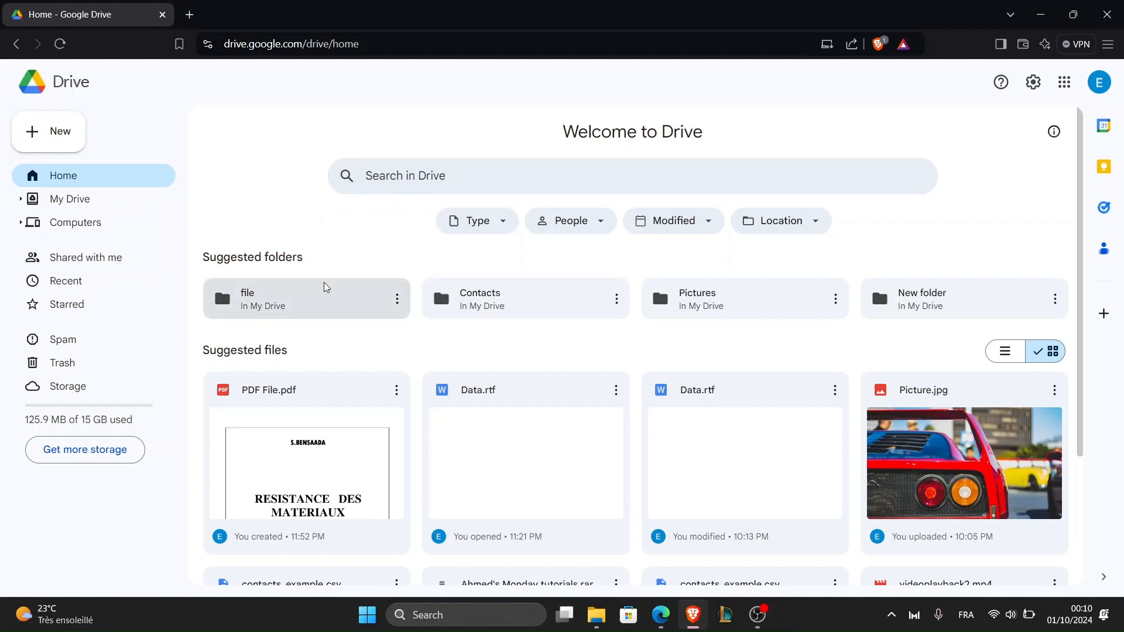
mouse_move(446, 234)
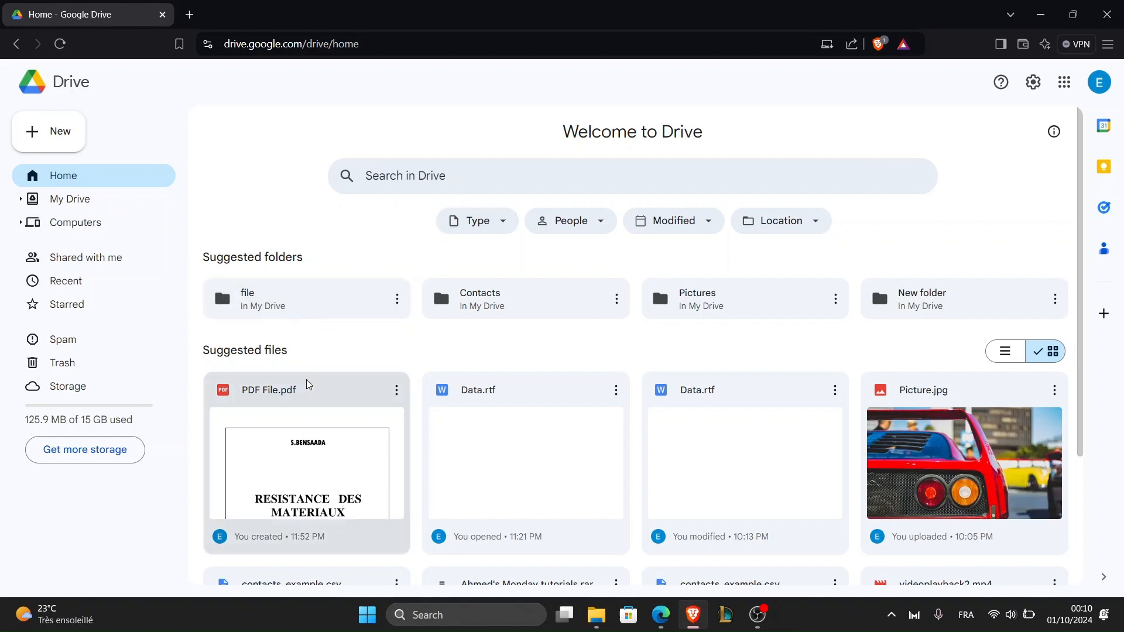
Search Drive for 'pdf' from the Search in Drive box.
left_click(633, 176)
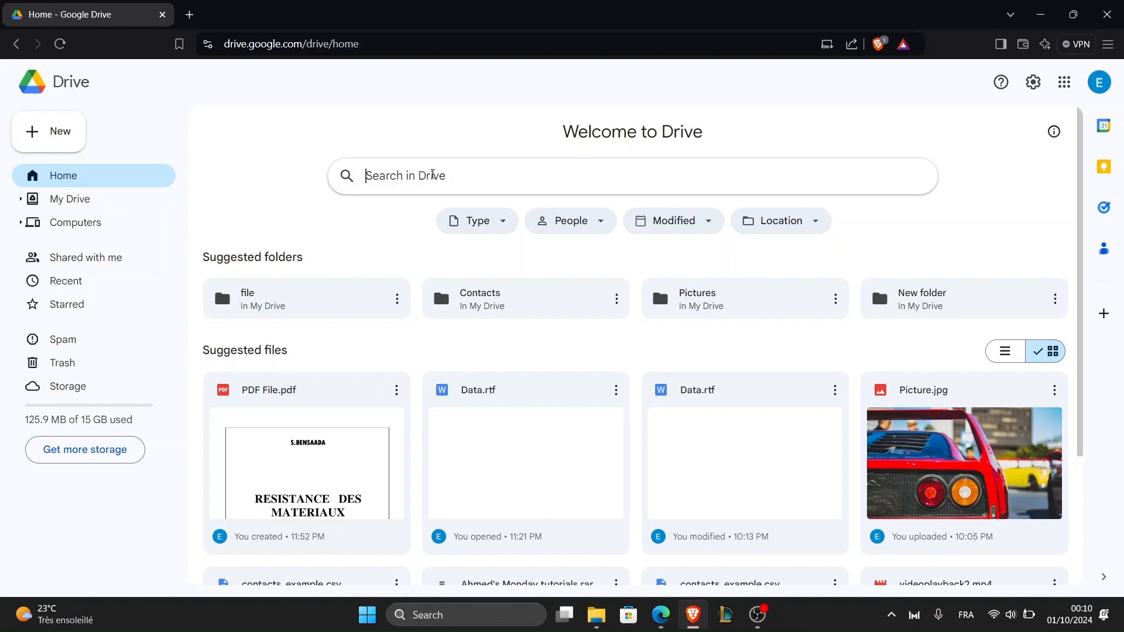
type("pdf")
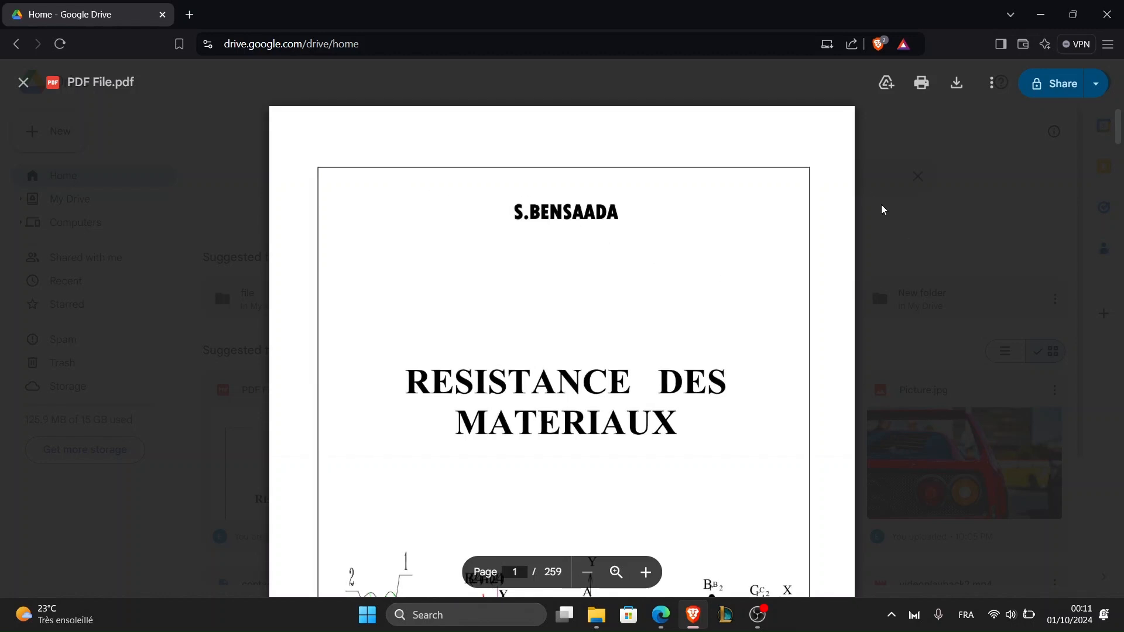
mouse_move(796, 158)
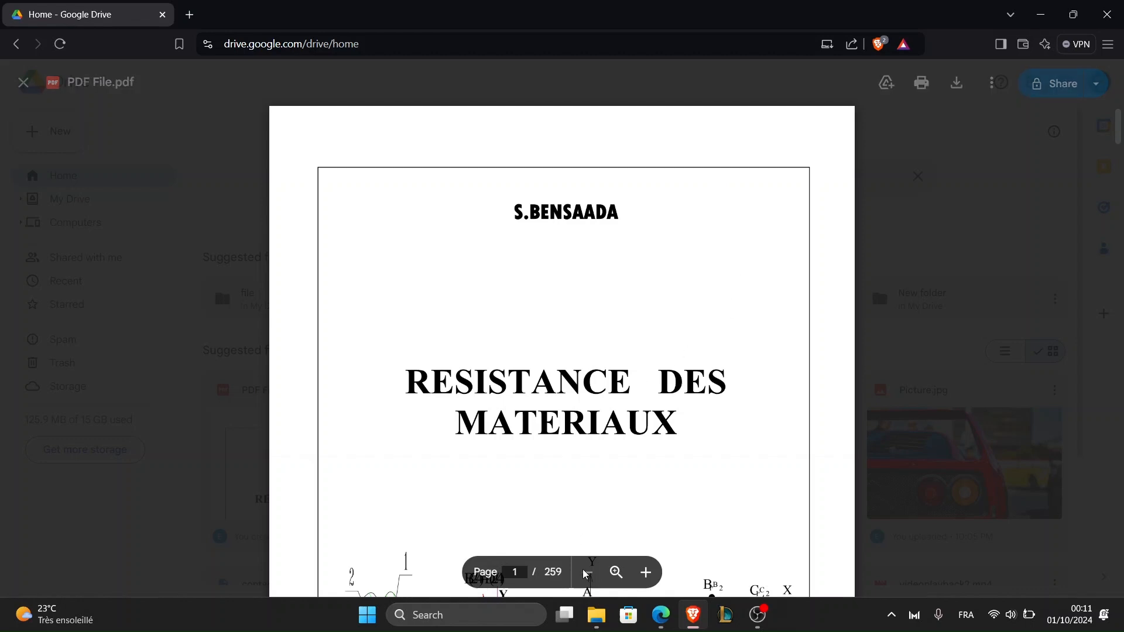
mouse_move(586, 572)
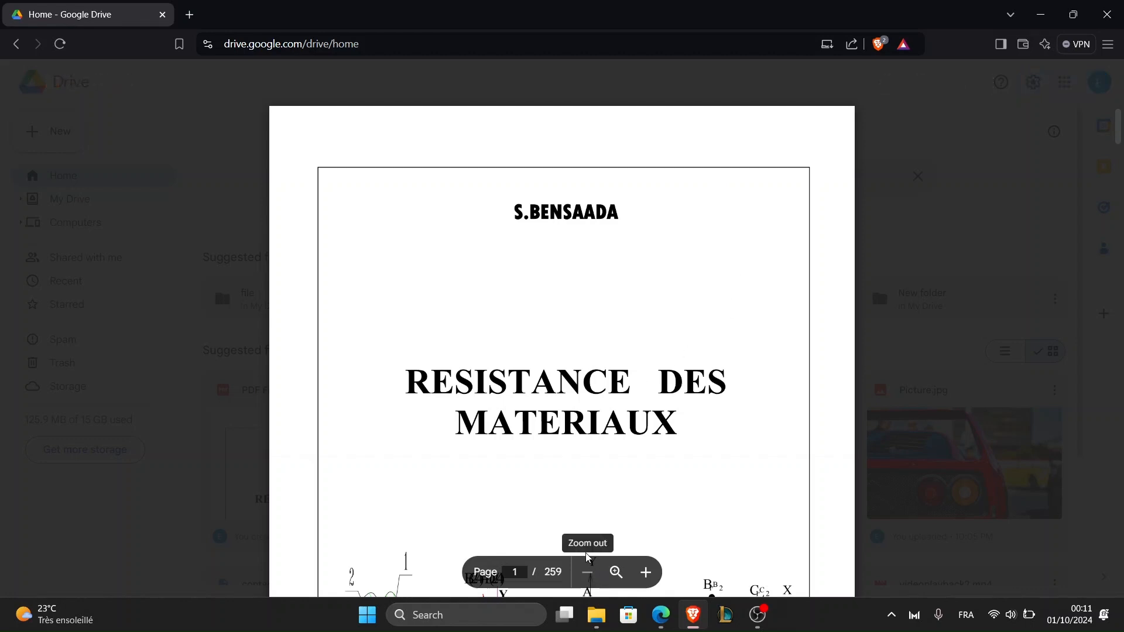
Scroll the PDF File.pdf preview down to page 4 of 259.
scroll("down", 3)
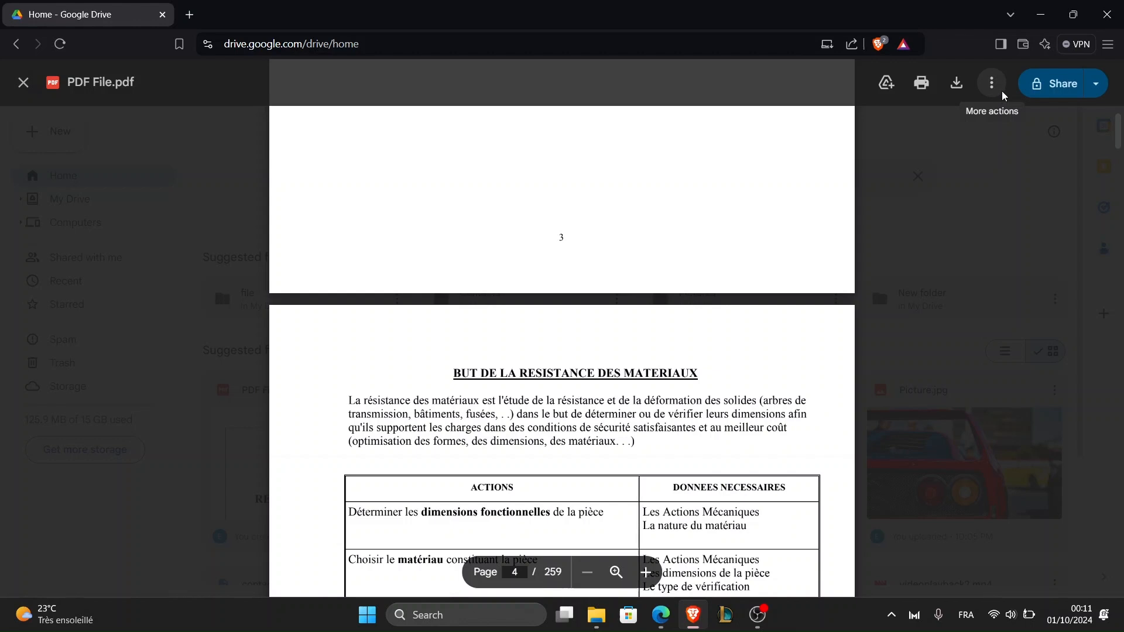
Use More actions > Open in new window so the PDF gets its own tab.
left_click(991, 83)
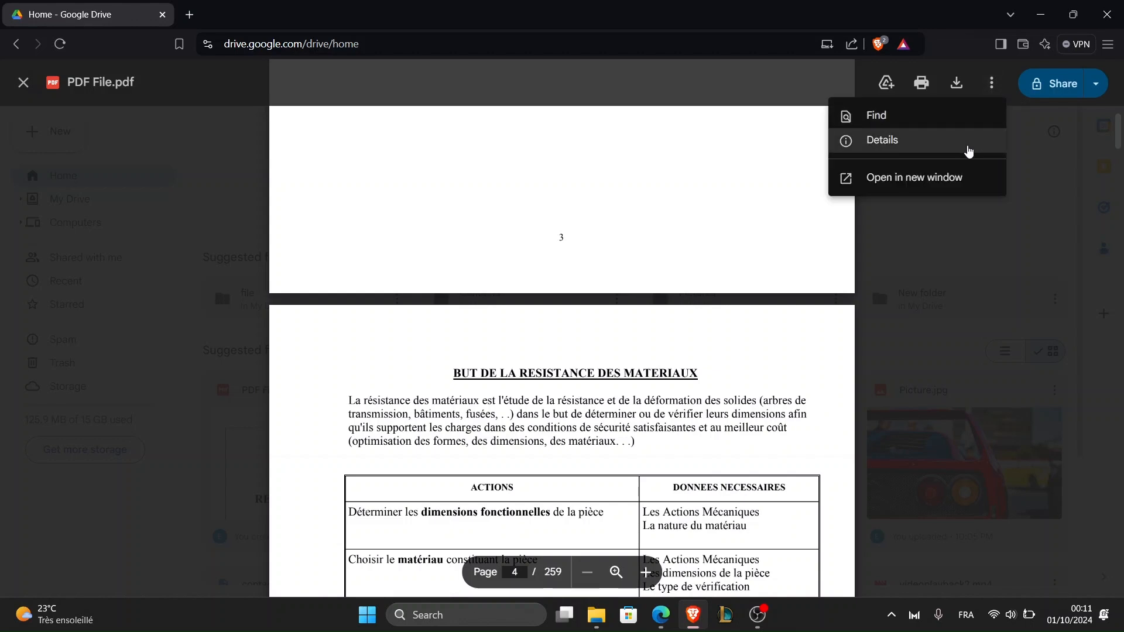
mouse_move(938, 149)
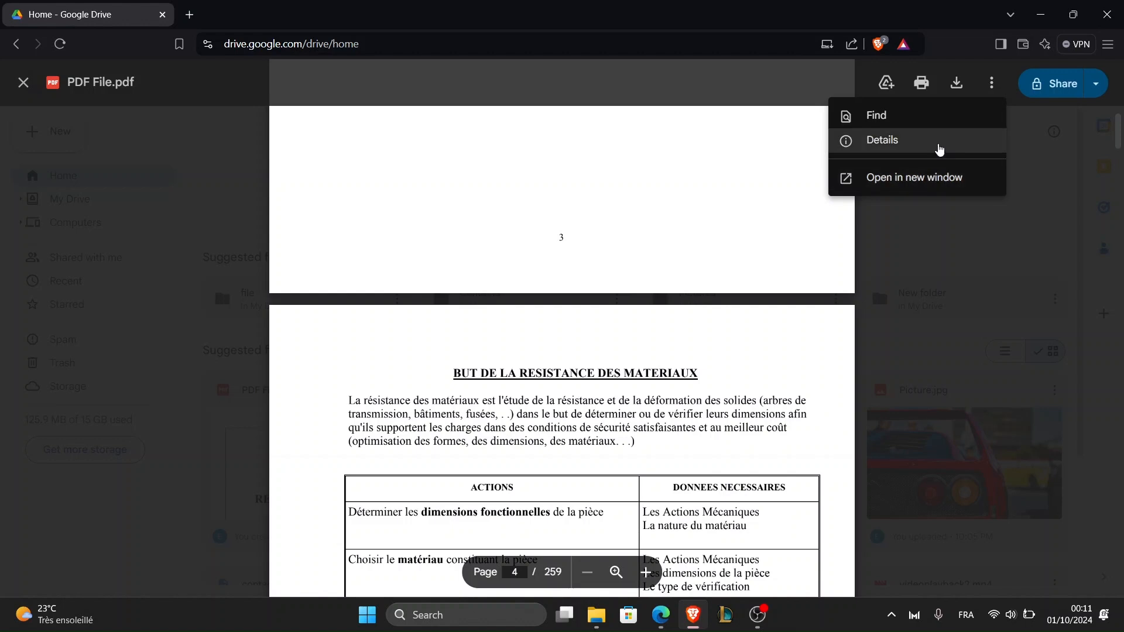
mouse_move(915, 177)
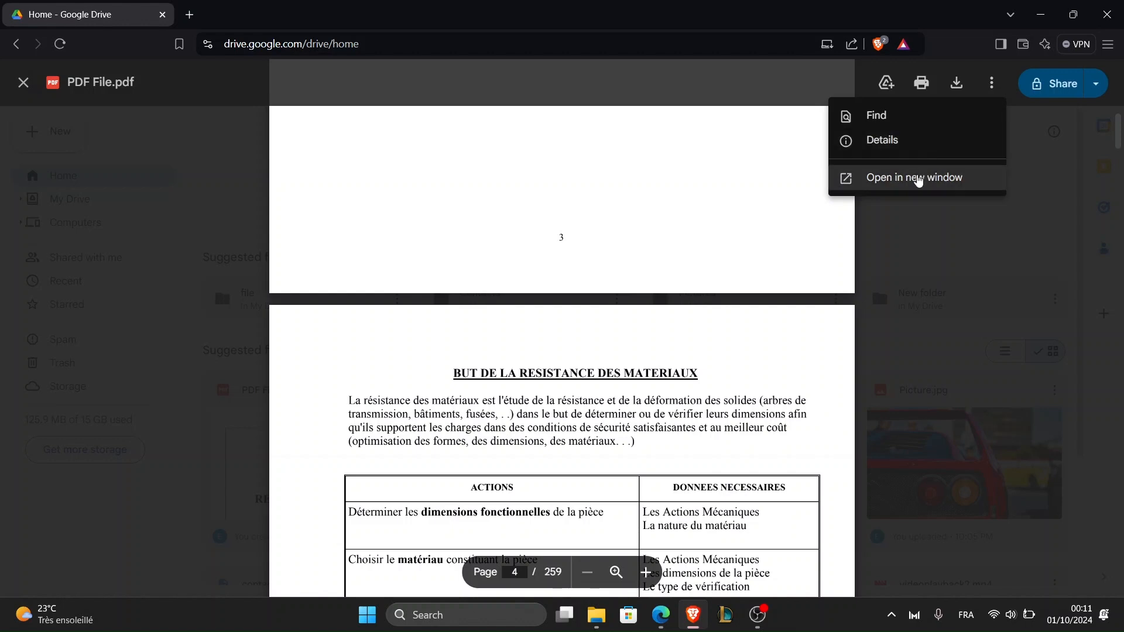
left_click(991, 83)
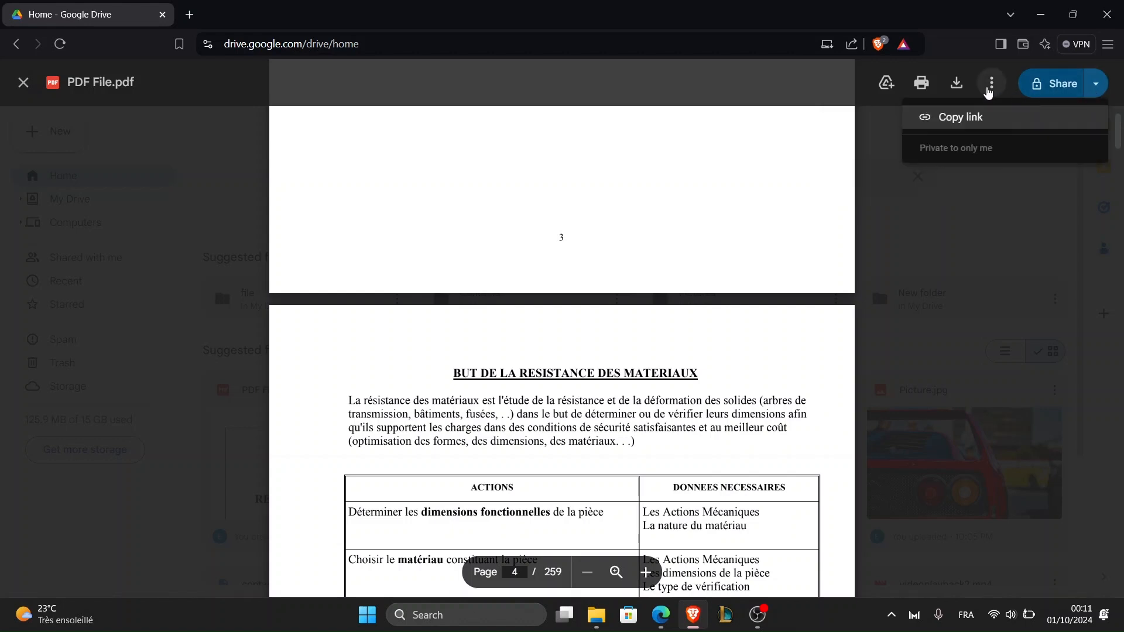
left_click(920, 180)
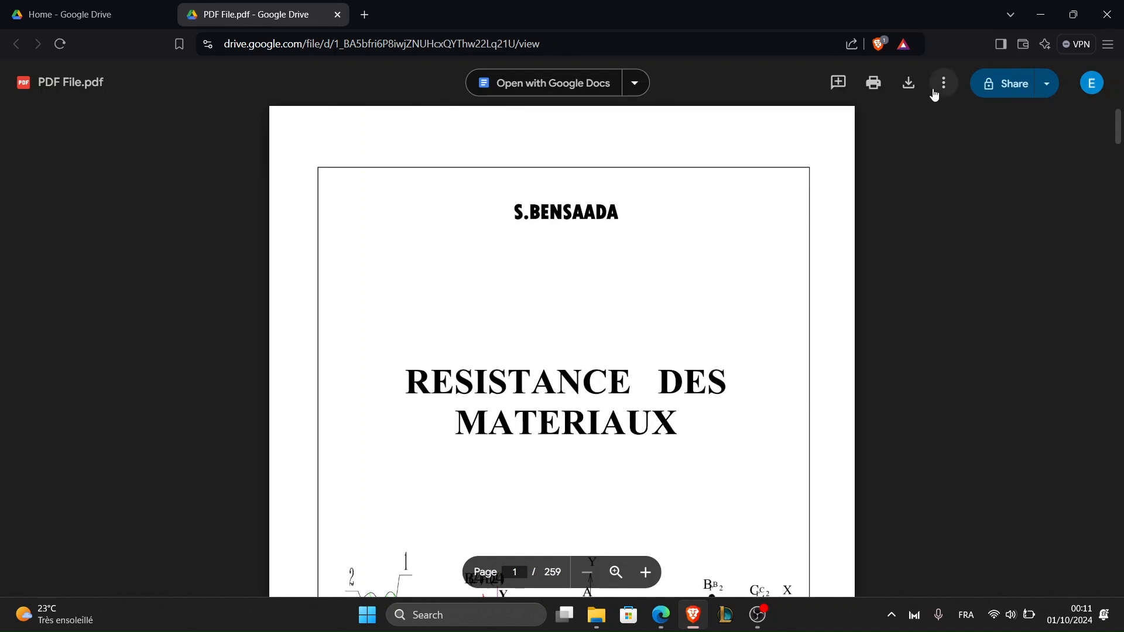
left_click(943, 82)
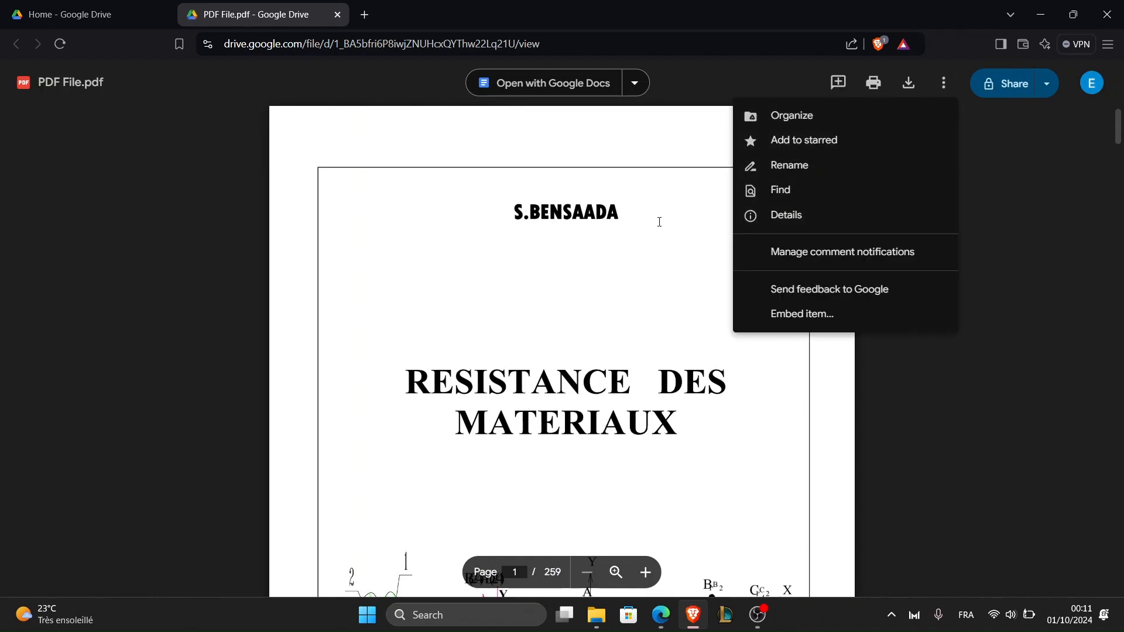
left_click(899, 107)
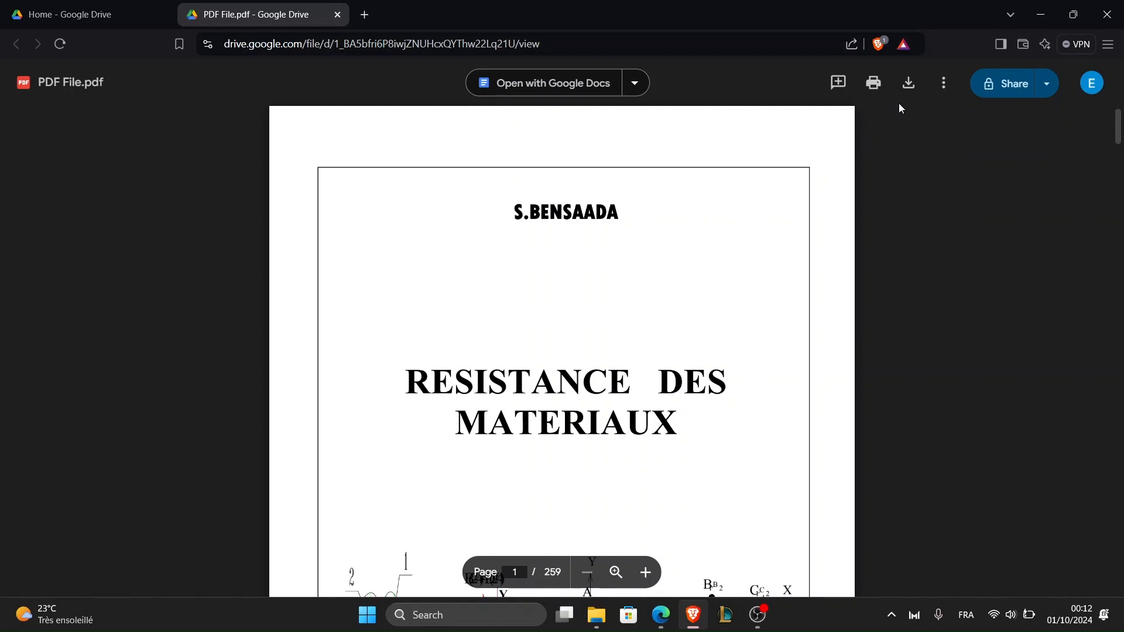
mouse_move(907, 82)
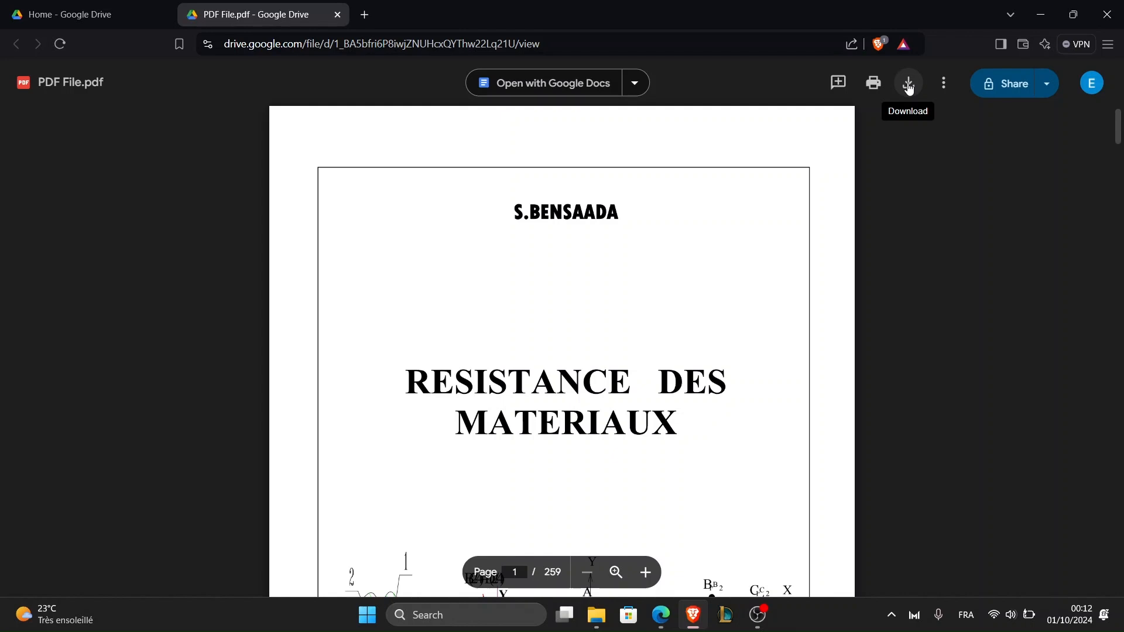
Download the PDF to D:\WORK as PDF File (1).pdf.
left_click(907, 82)
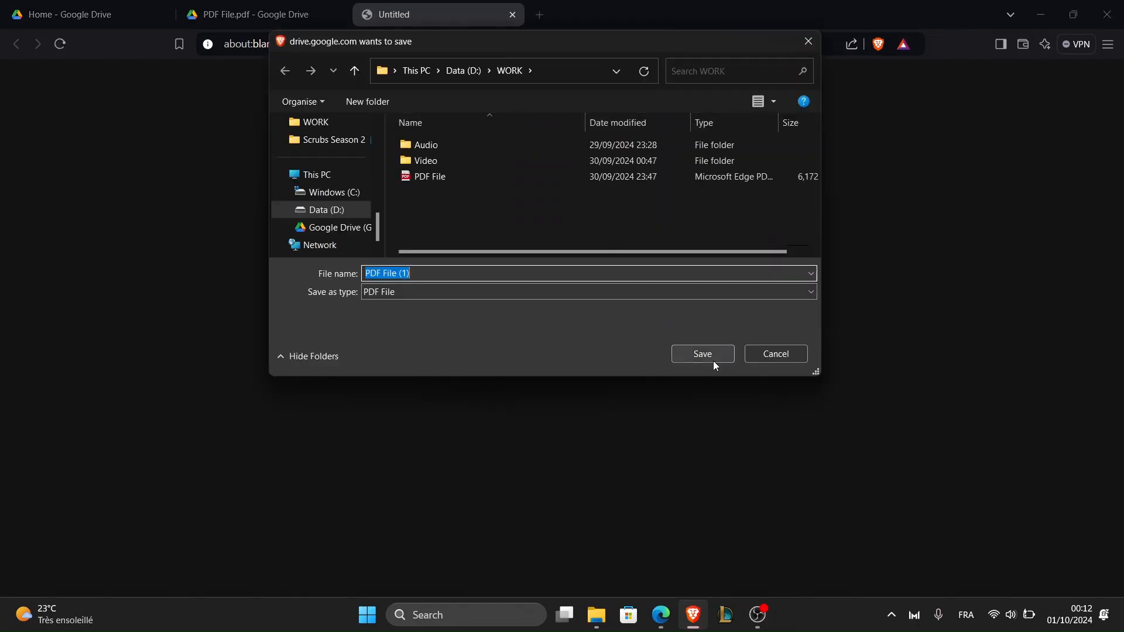
left_click(701, 354)
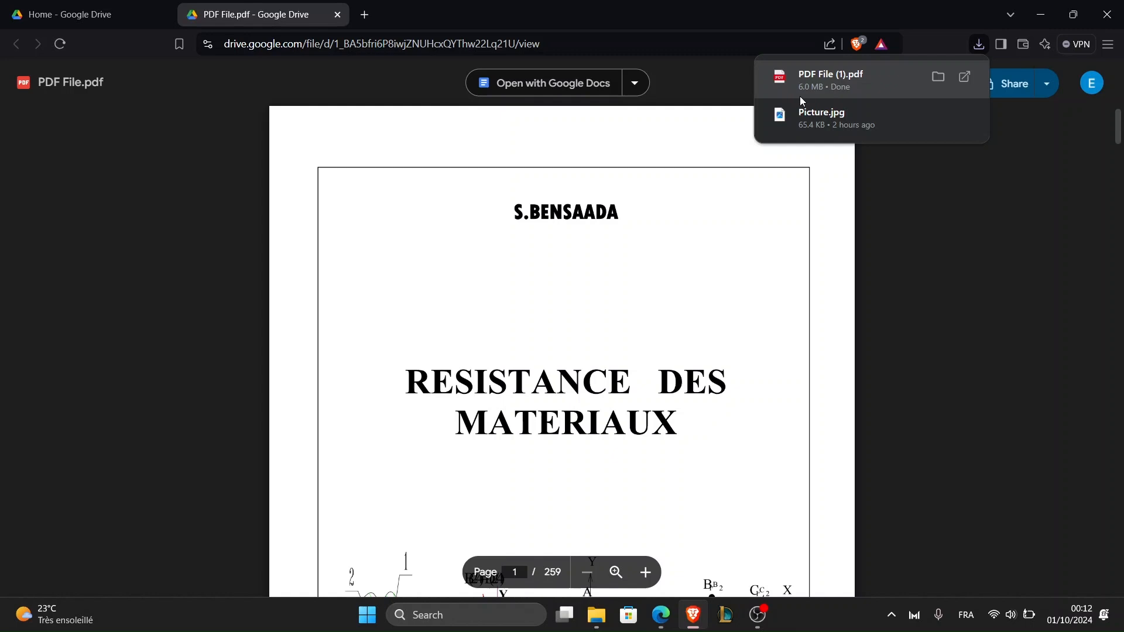
mouse_move(708, 195)
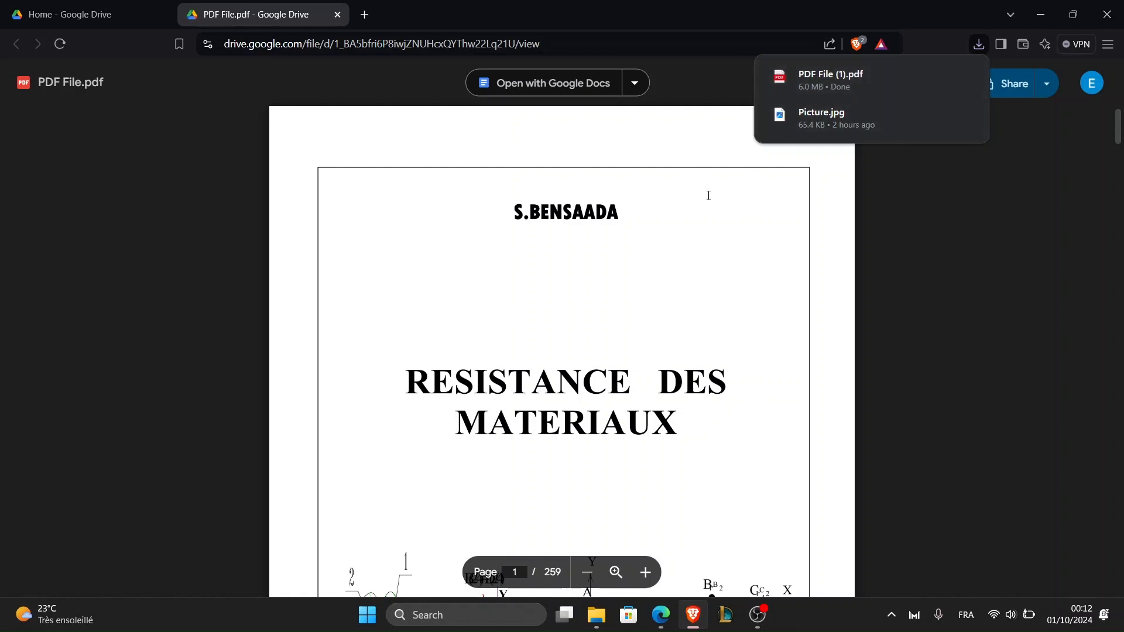